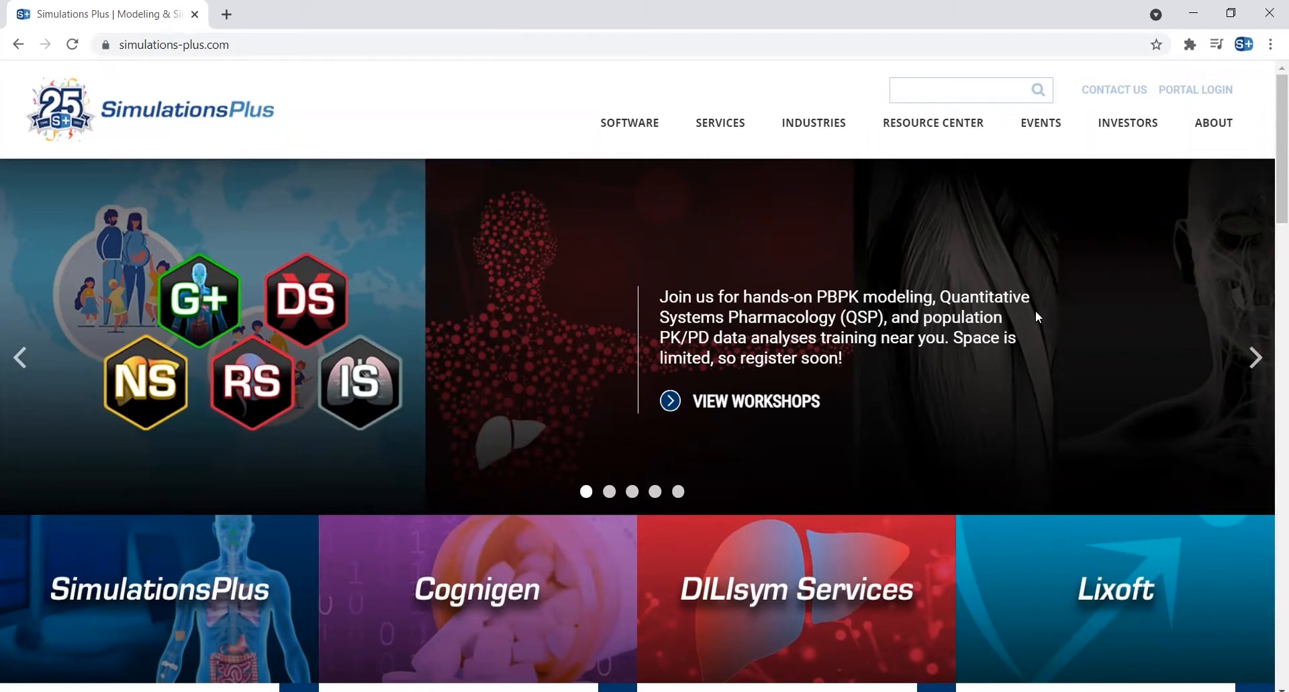
mouse_move(1025, 320)
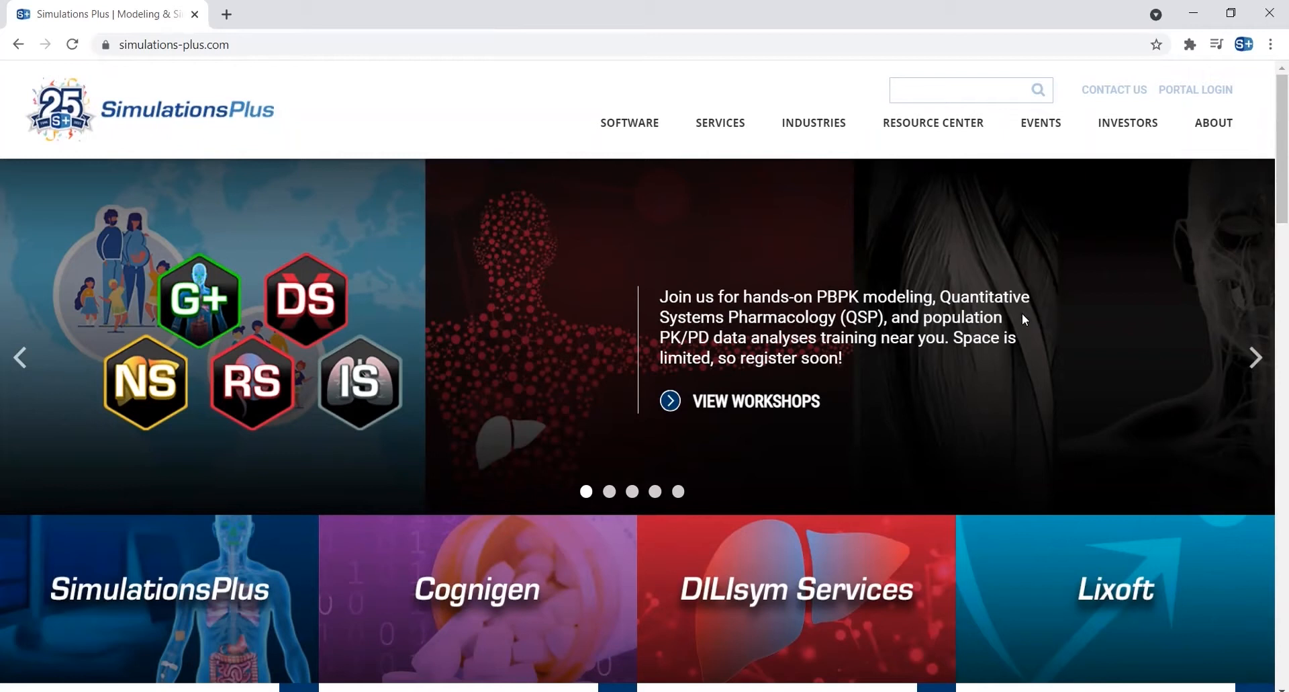
Go to the Resource Center from the top navigation bar.
left_click(933, 124)
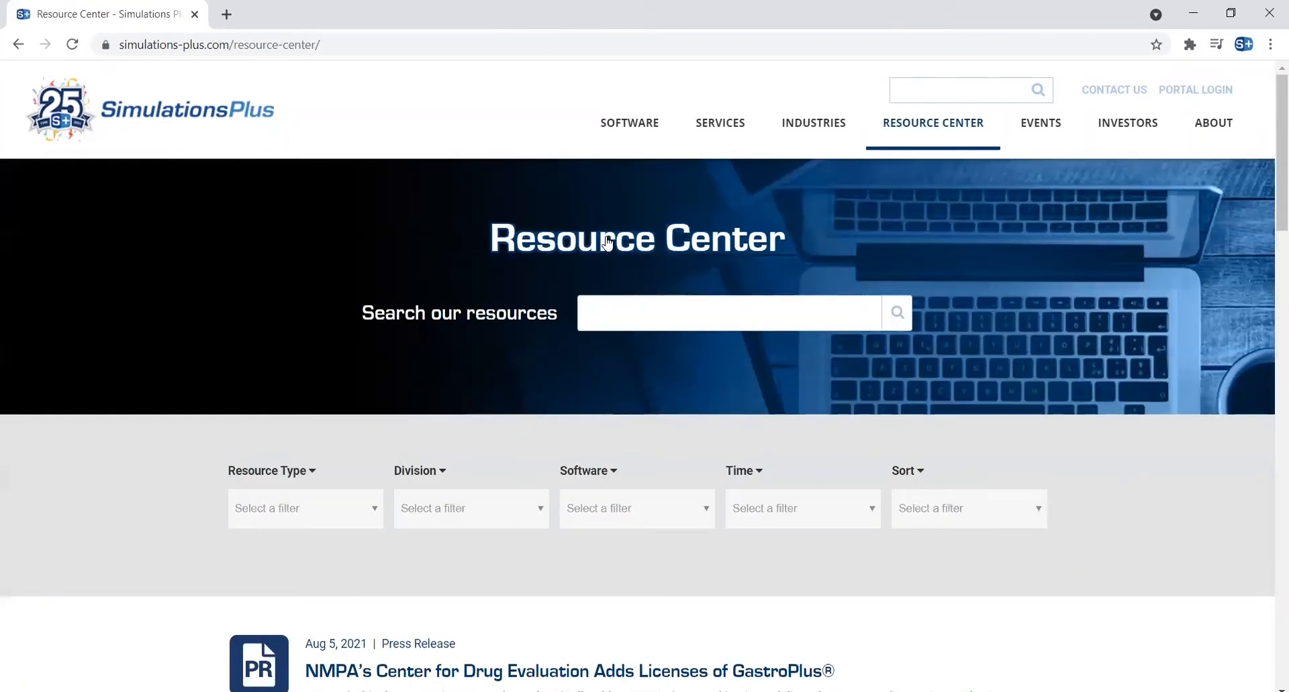
Search the resources for the author's name 'Daga' and look through the 17 matching results.
left_click(727, 310)
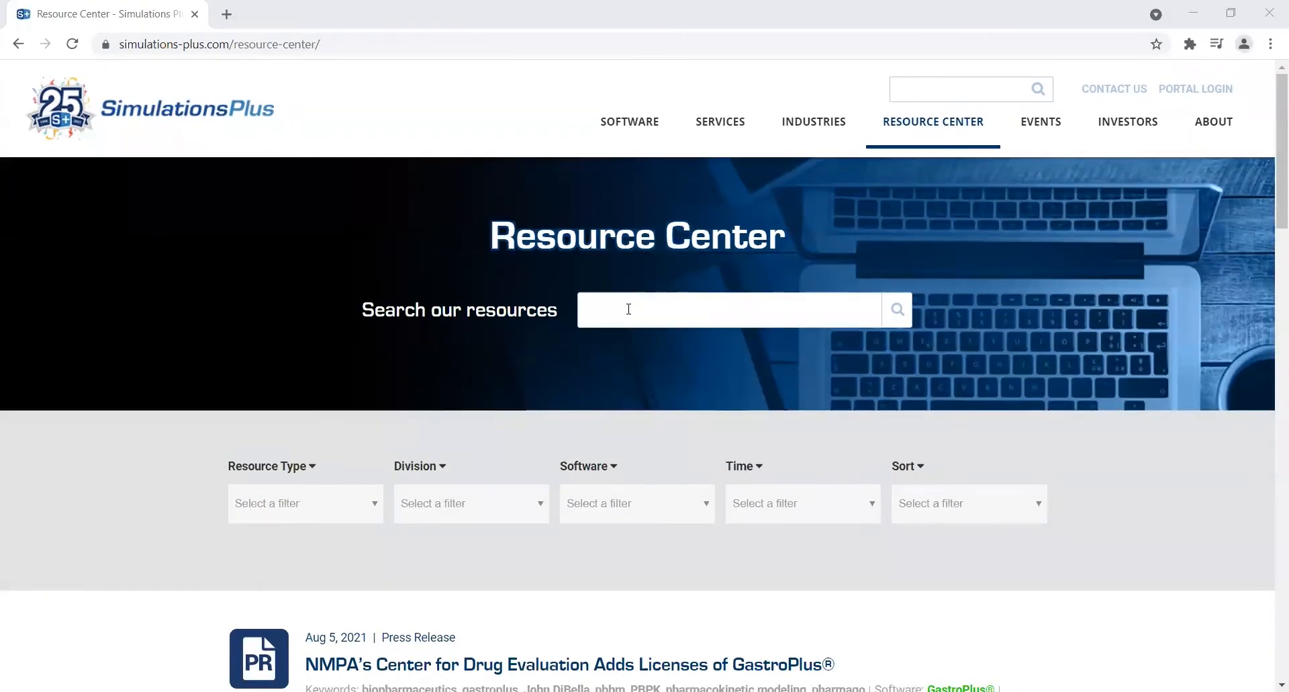
type("Dage")
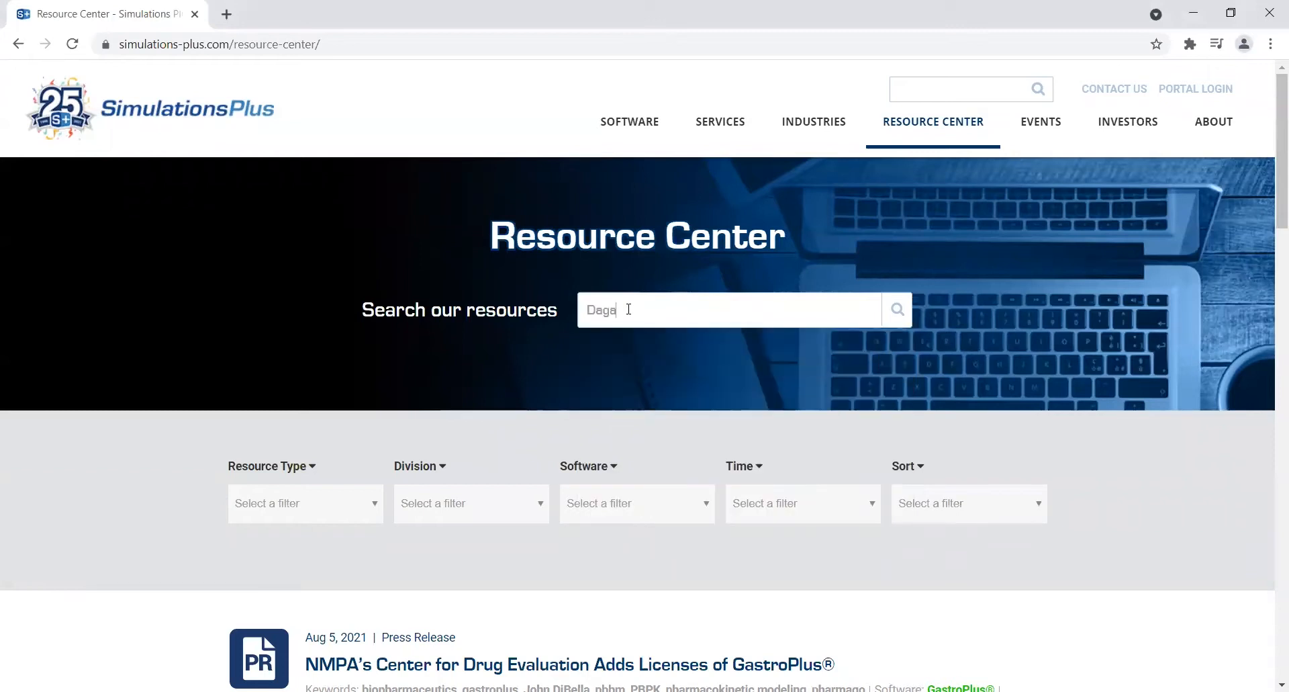
left_click(897, 308)
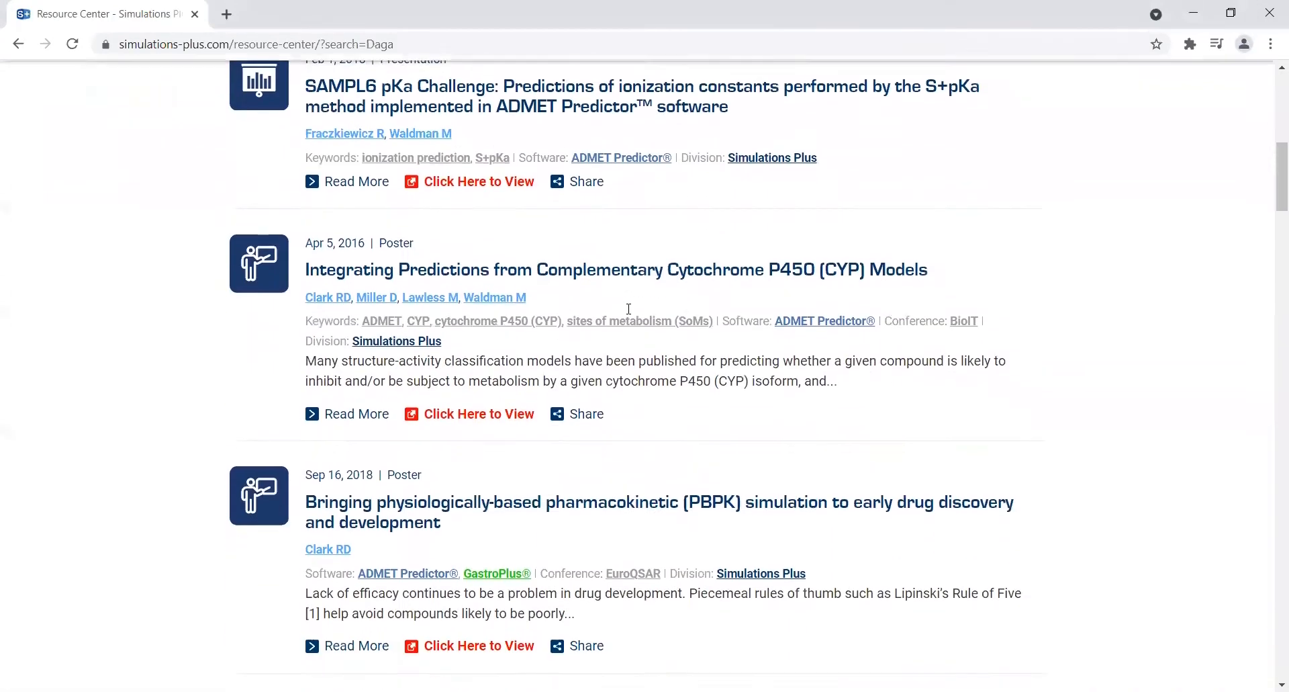
scroll("down", 3)
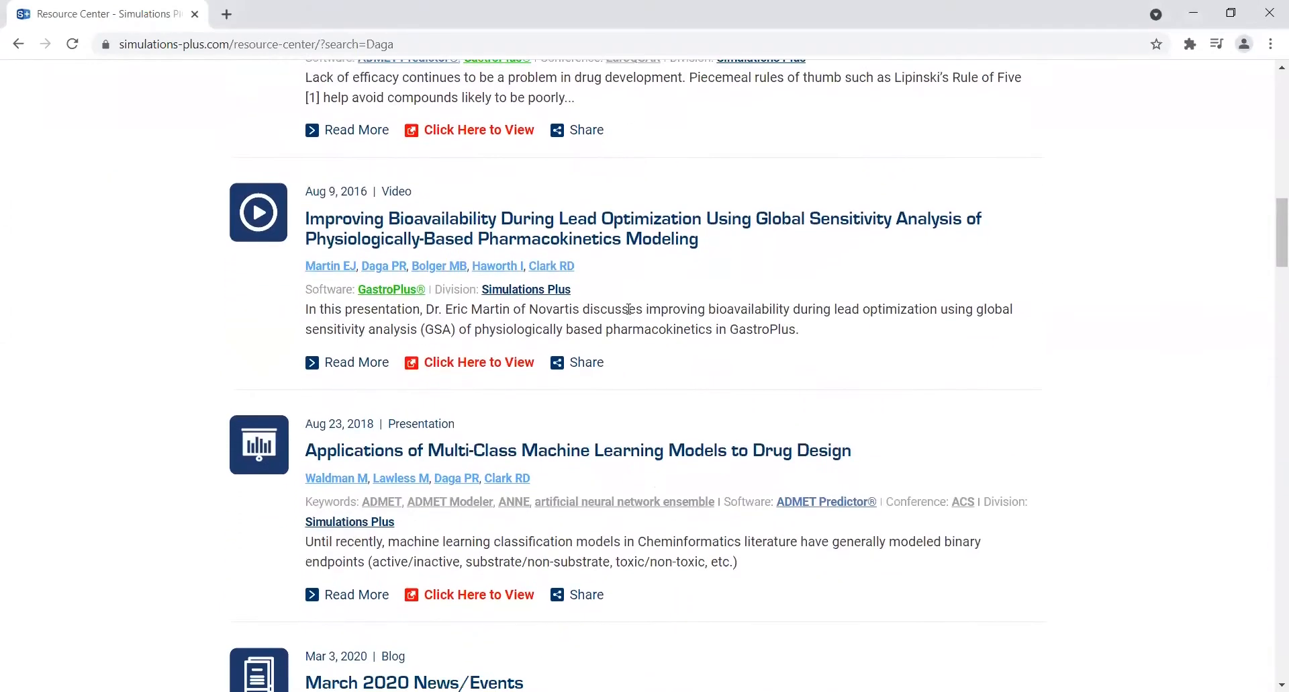
scroll("up", 3)
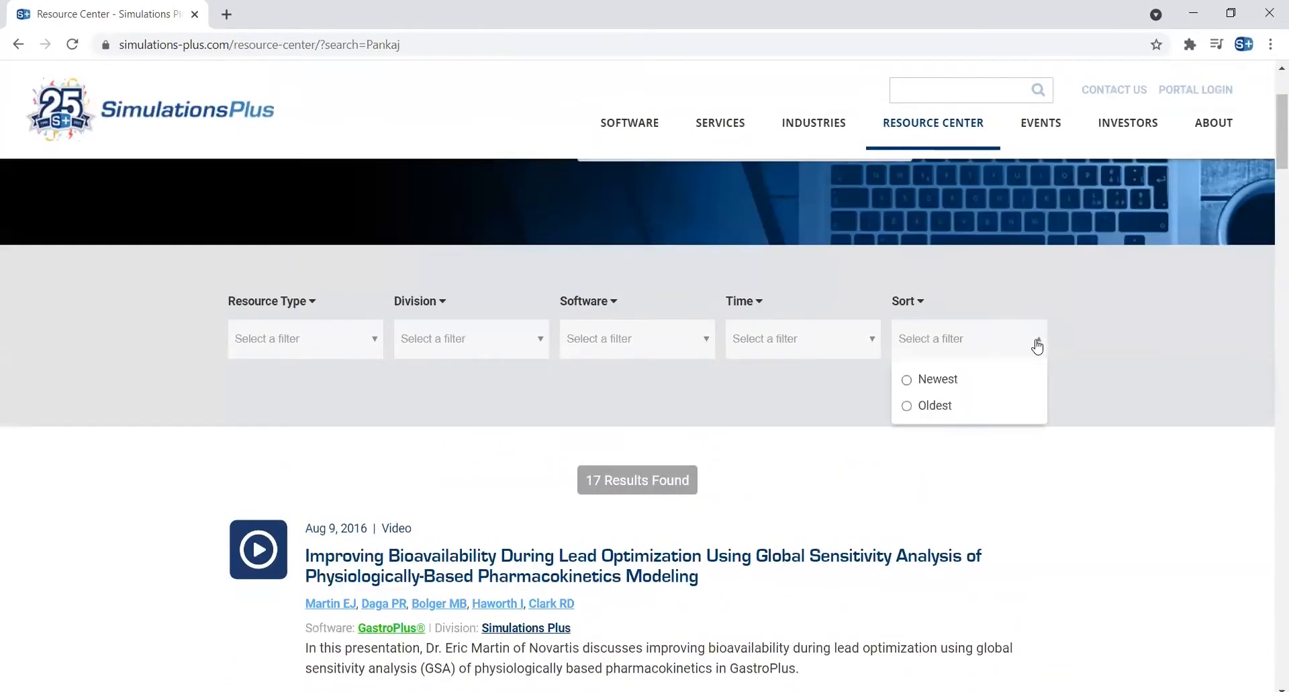
Sort the 17 results newest first so the March 2021 videos lead the list.
left_click(940, 380)
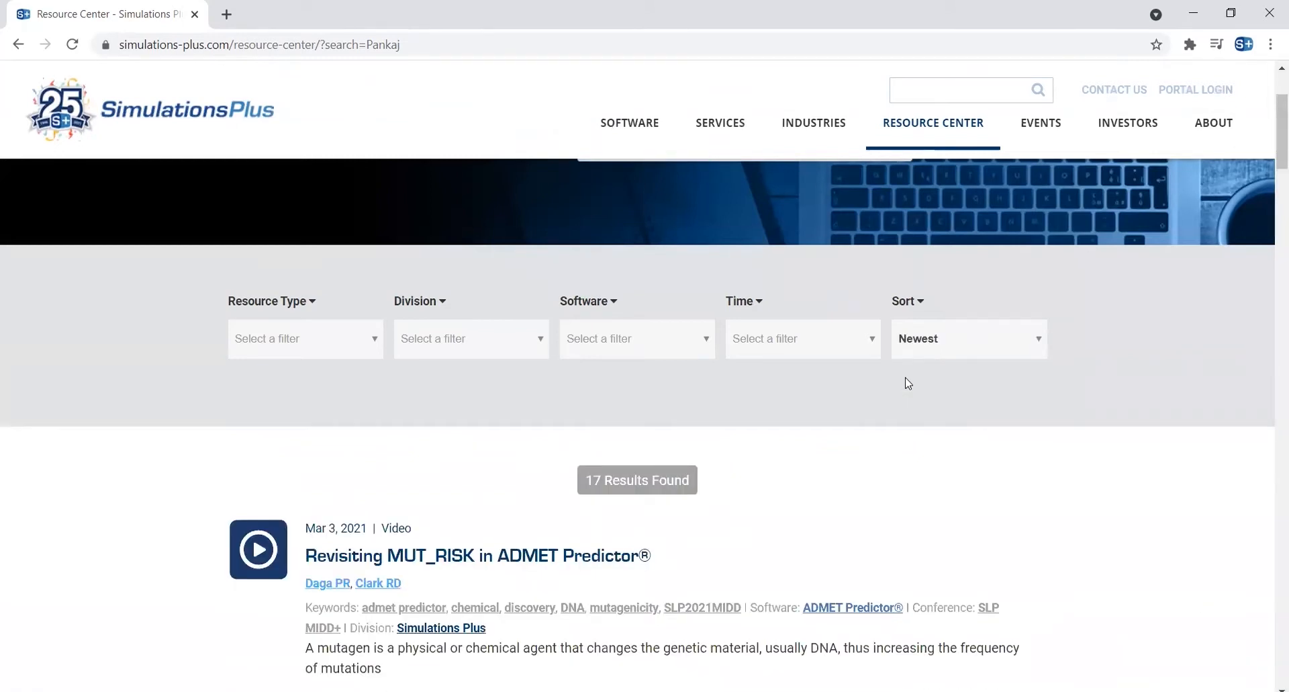
scroll("down", 3)
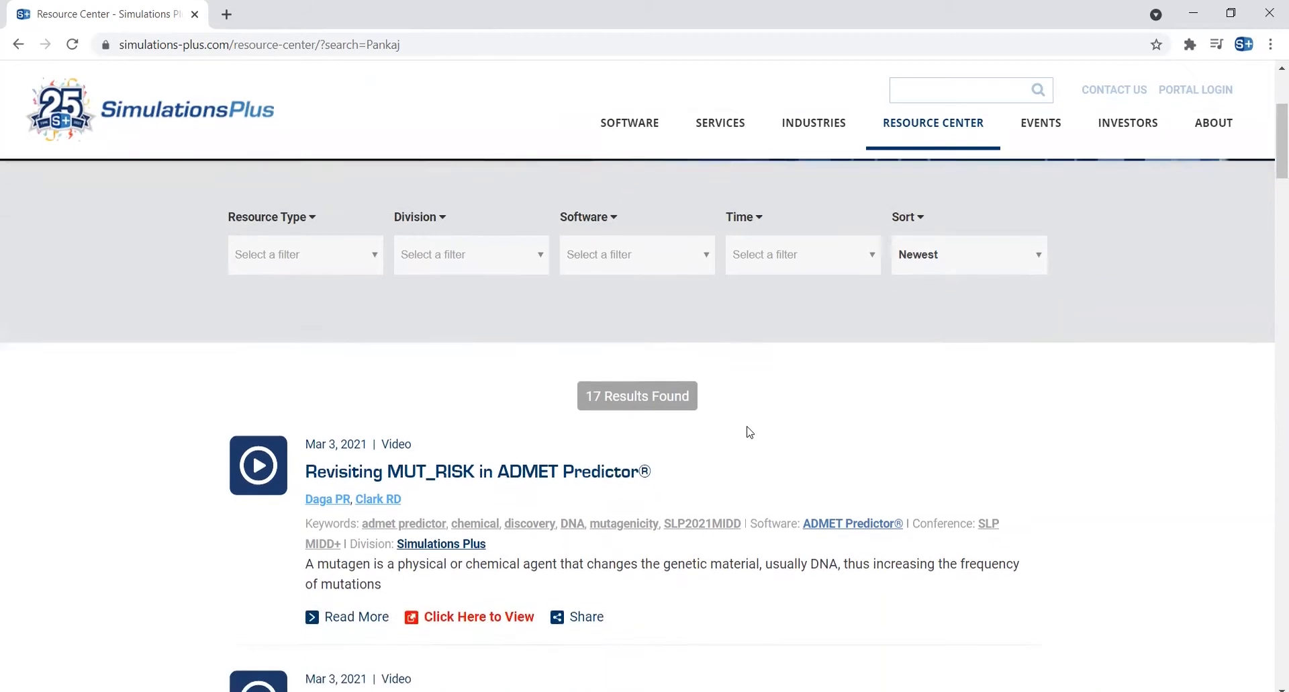
scroll("down", 3)
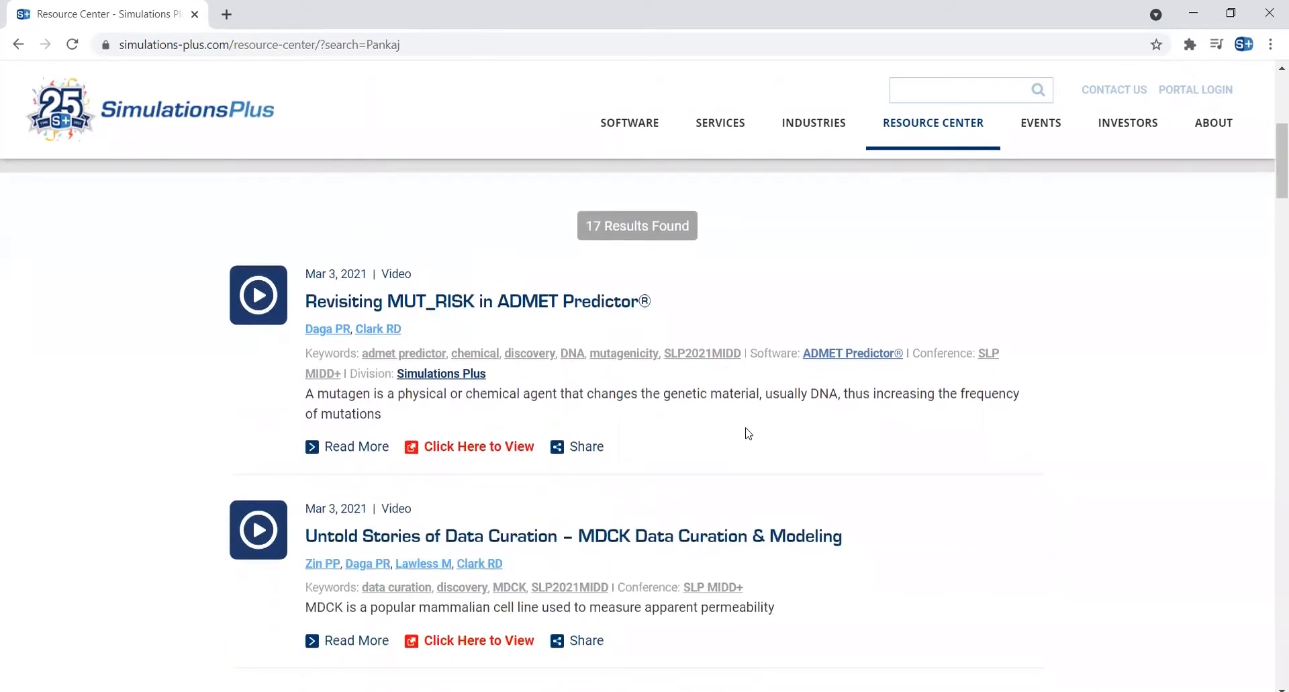
mouse_move(650, 336)
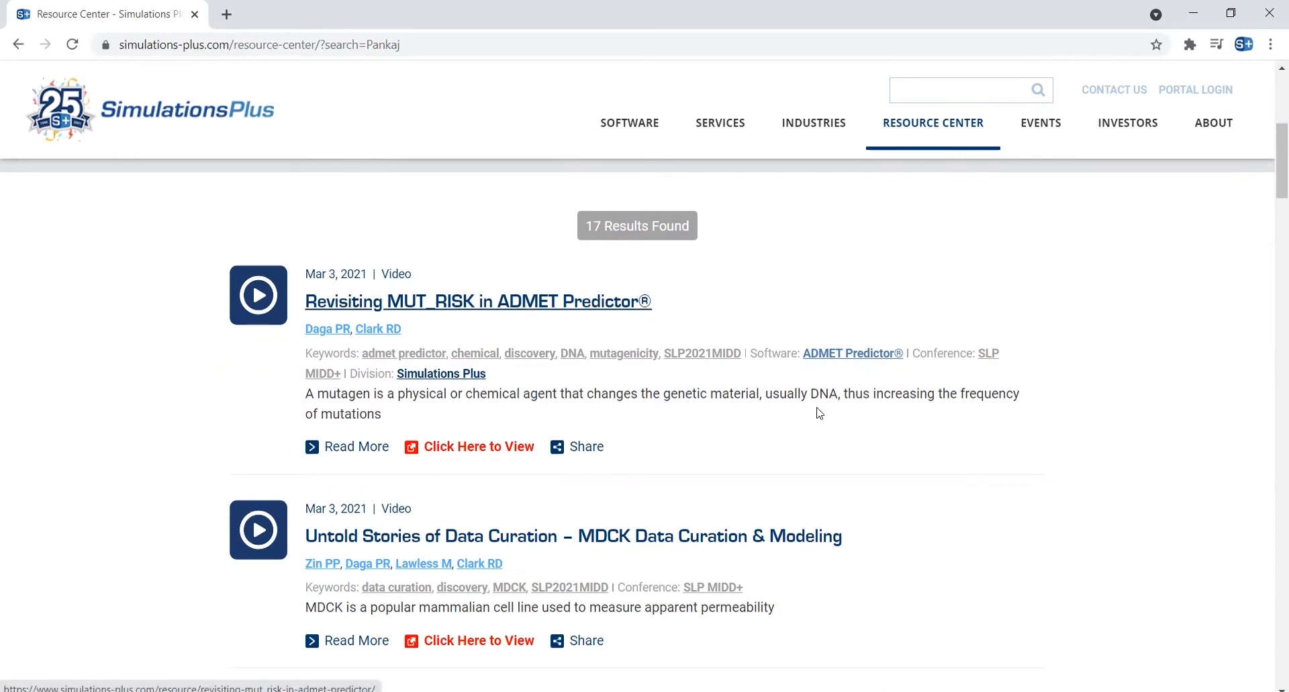
View the 'Revisiting MUT_RISK in ADMET Predictor' resource page and play its 14:30 conference video.
left_click(477, 301)
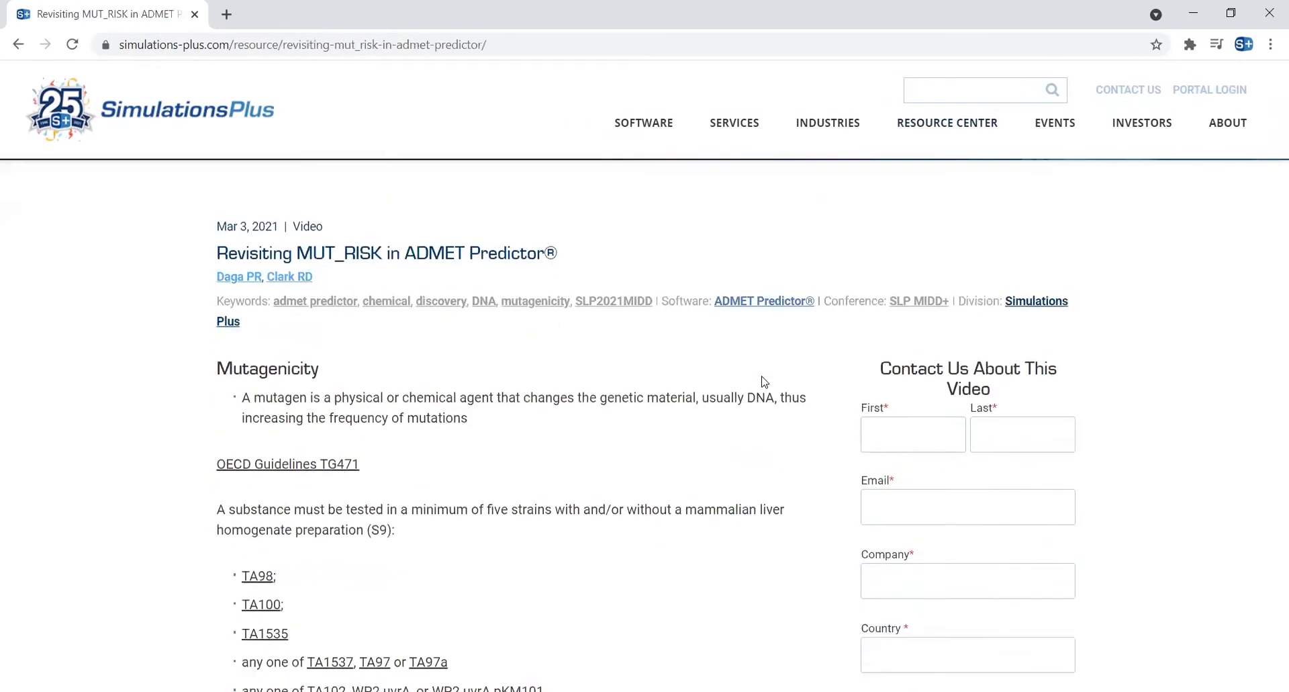
scroll("down", 3)
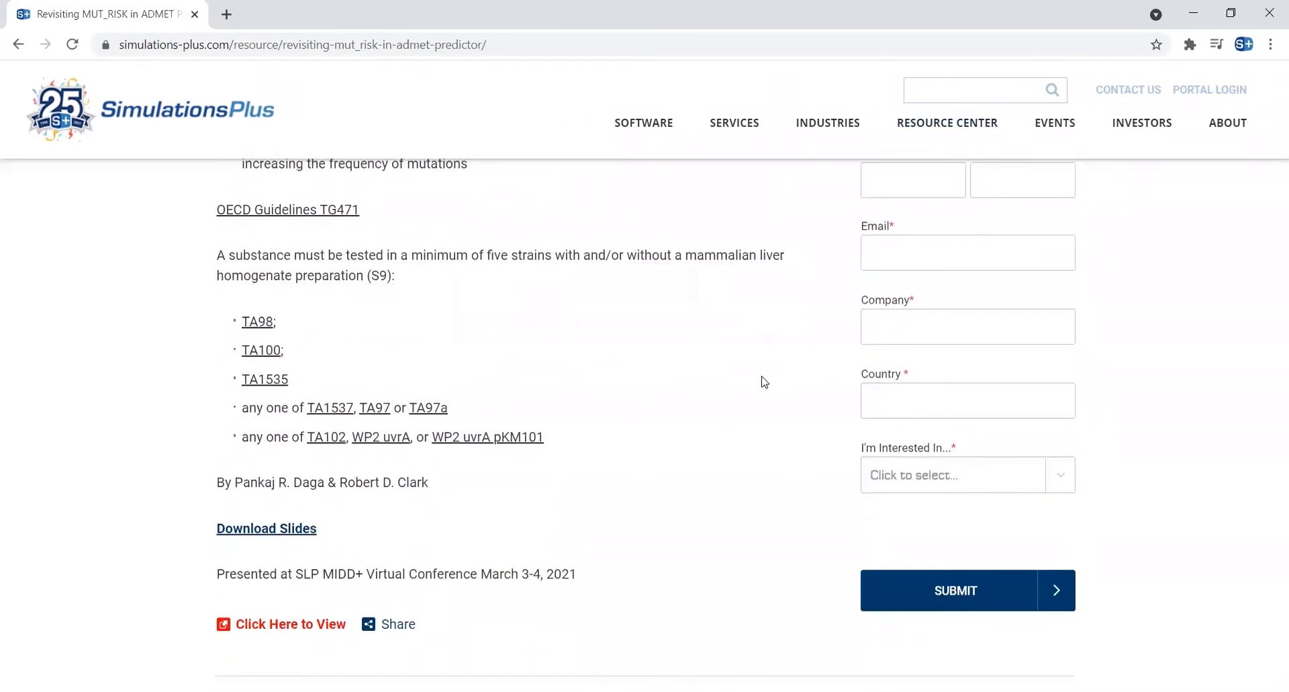
scroll("down", 3)
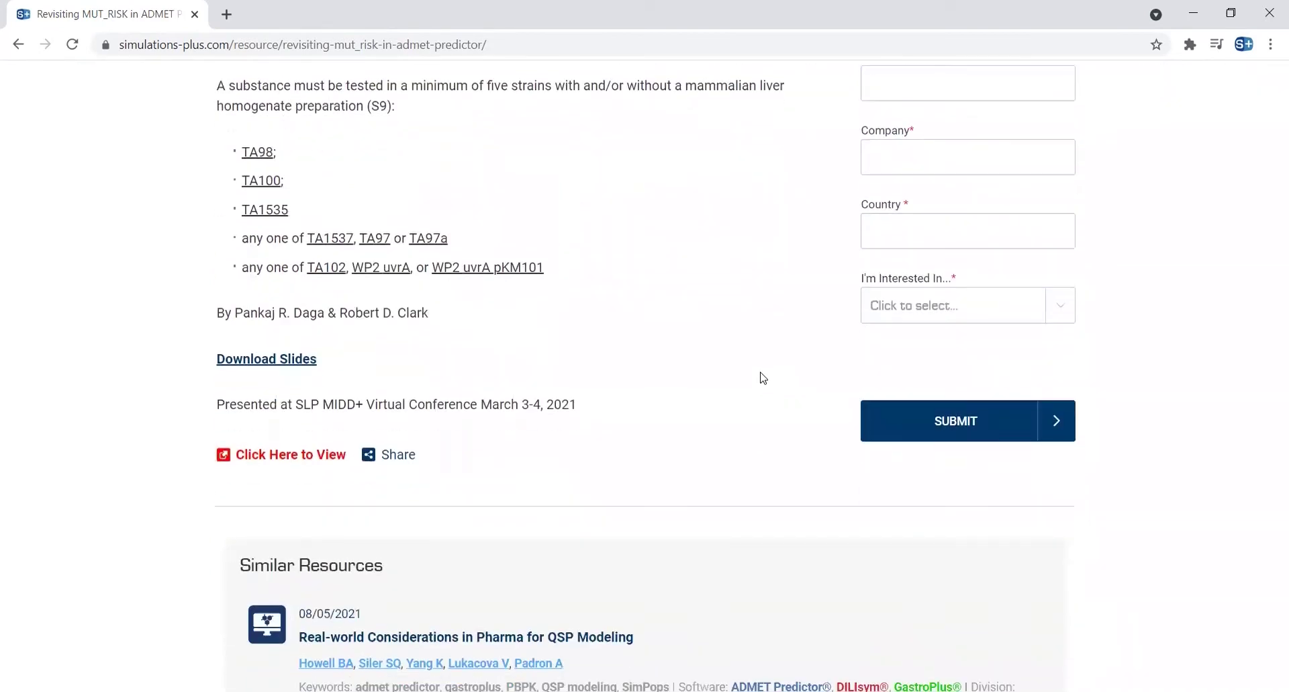
scroll("down", 3)
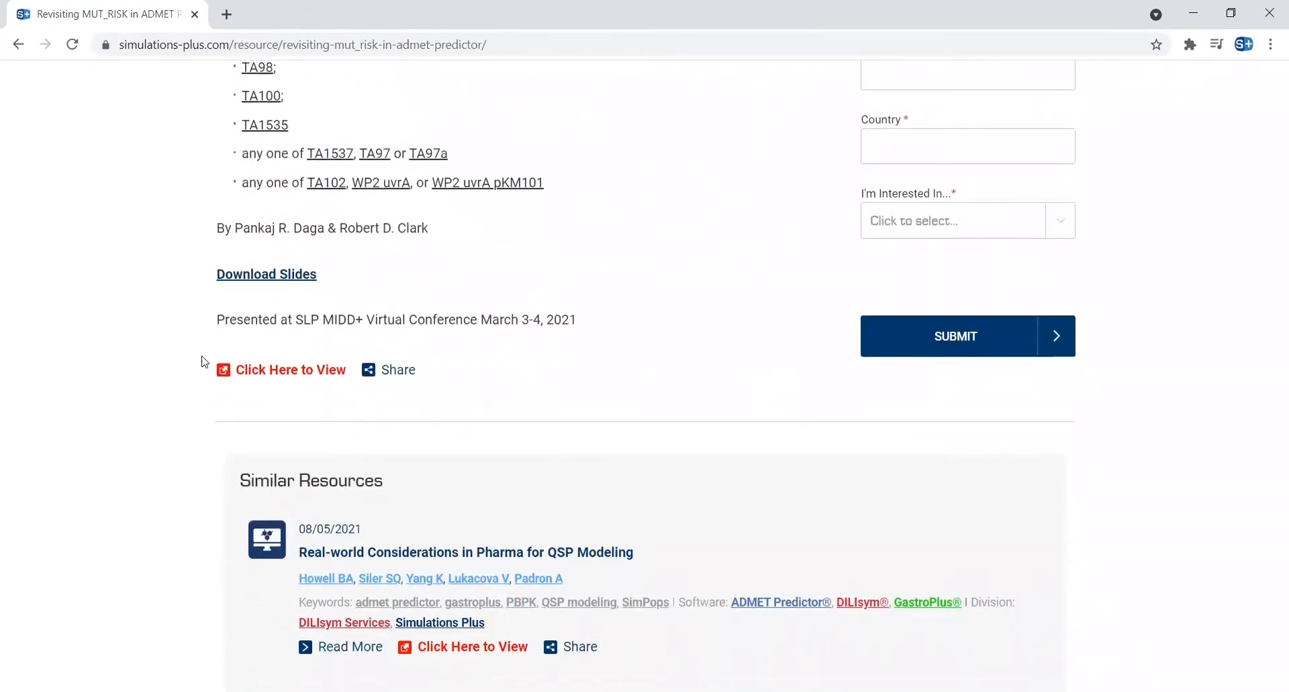
mouse_move(298, 375)
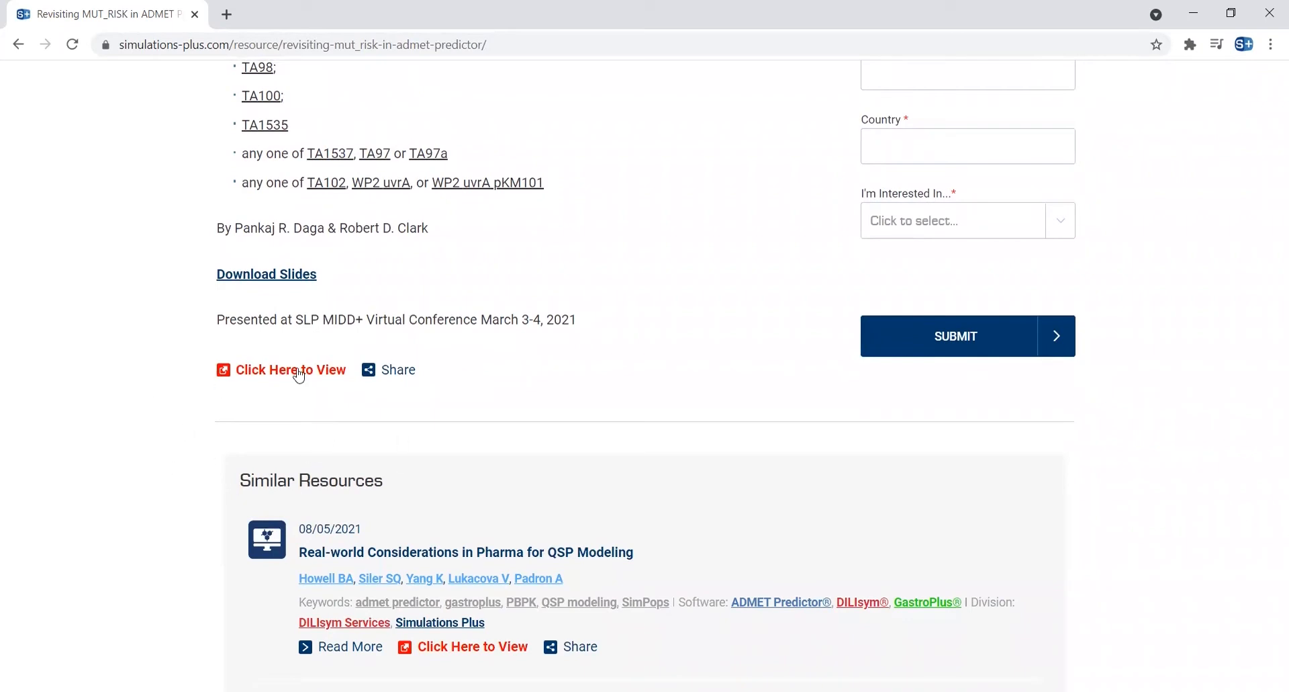
left_click(290, 369)
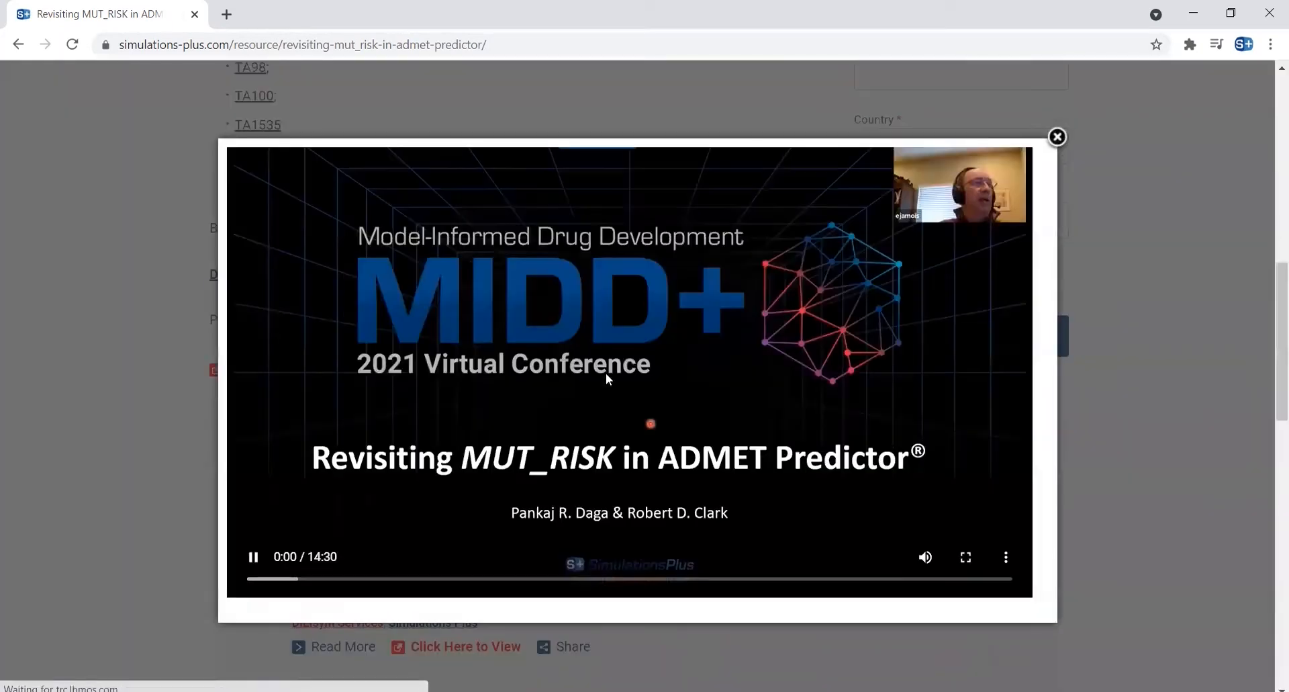
Pause and close the video, then filter the Resource Center to the 15 results by author Daga PR.
left_click(254, 558)
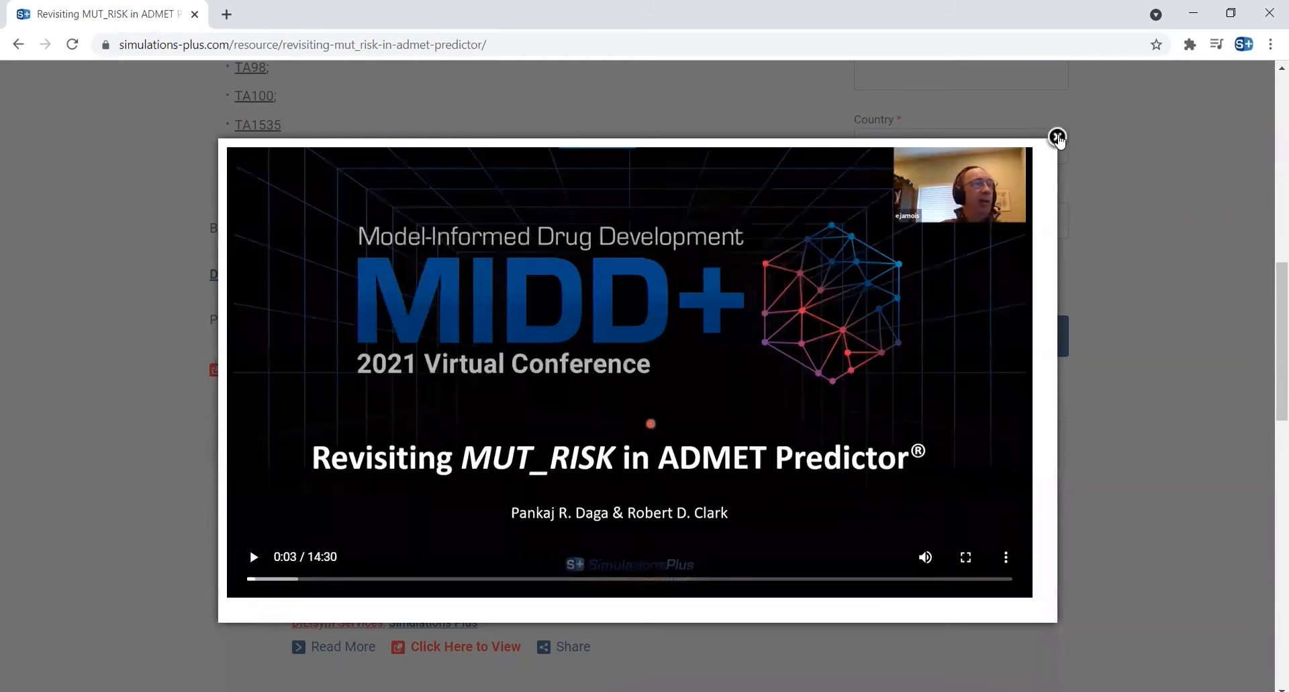
left_click(1055, 137)
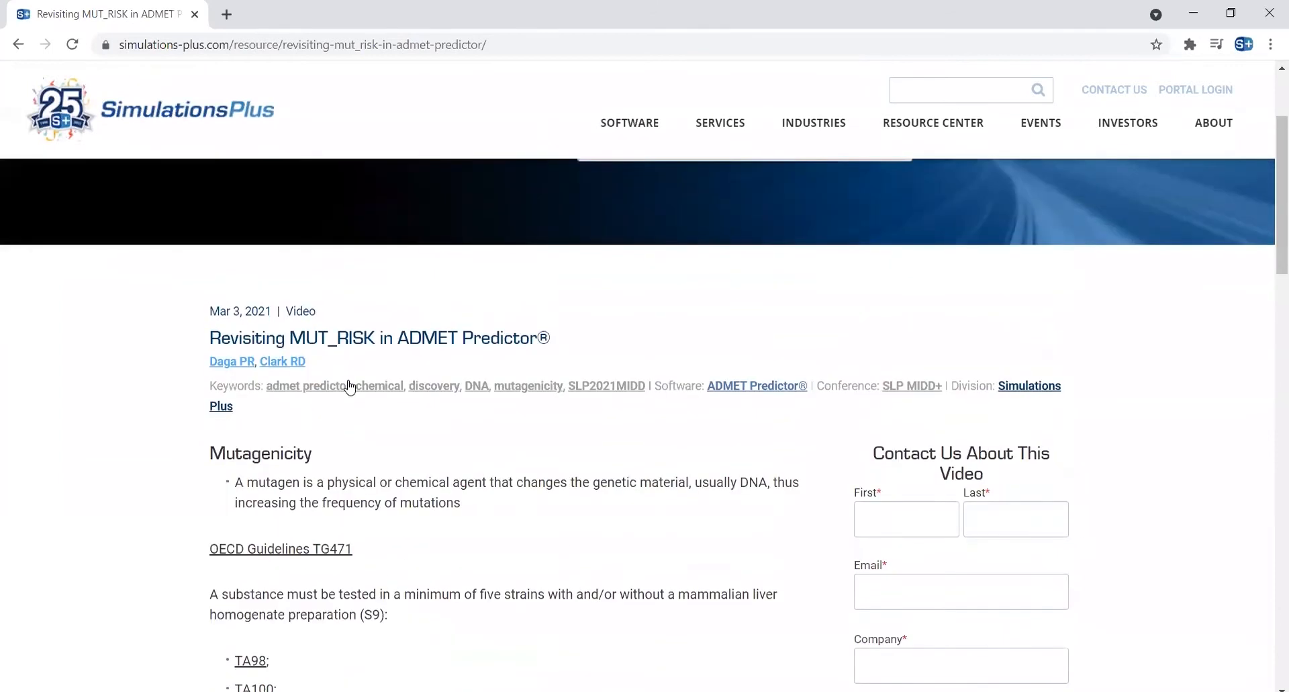
mouse_move(235, 372)
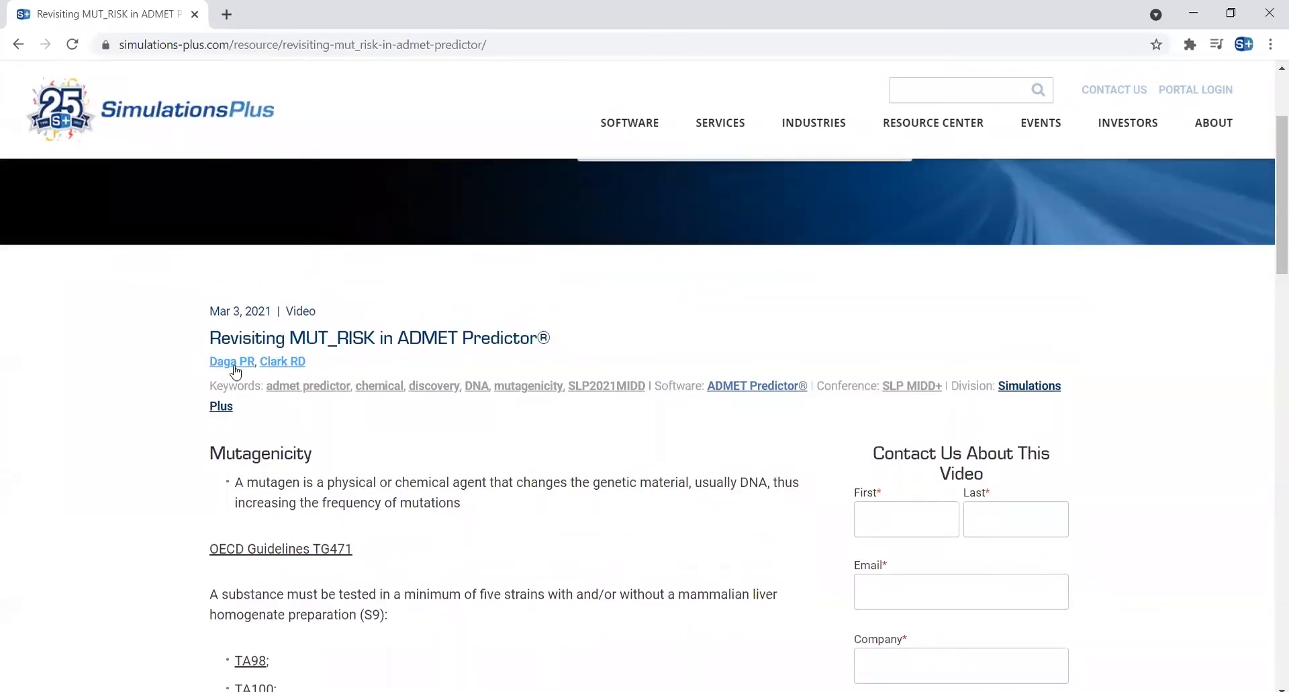
left_click(231, 361)
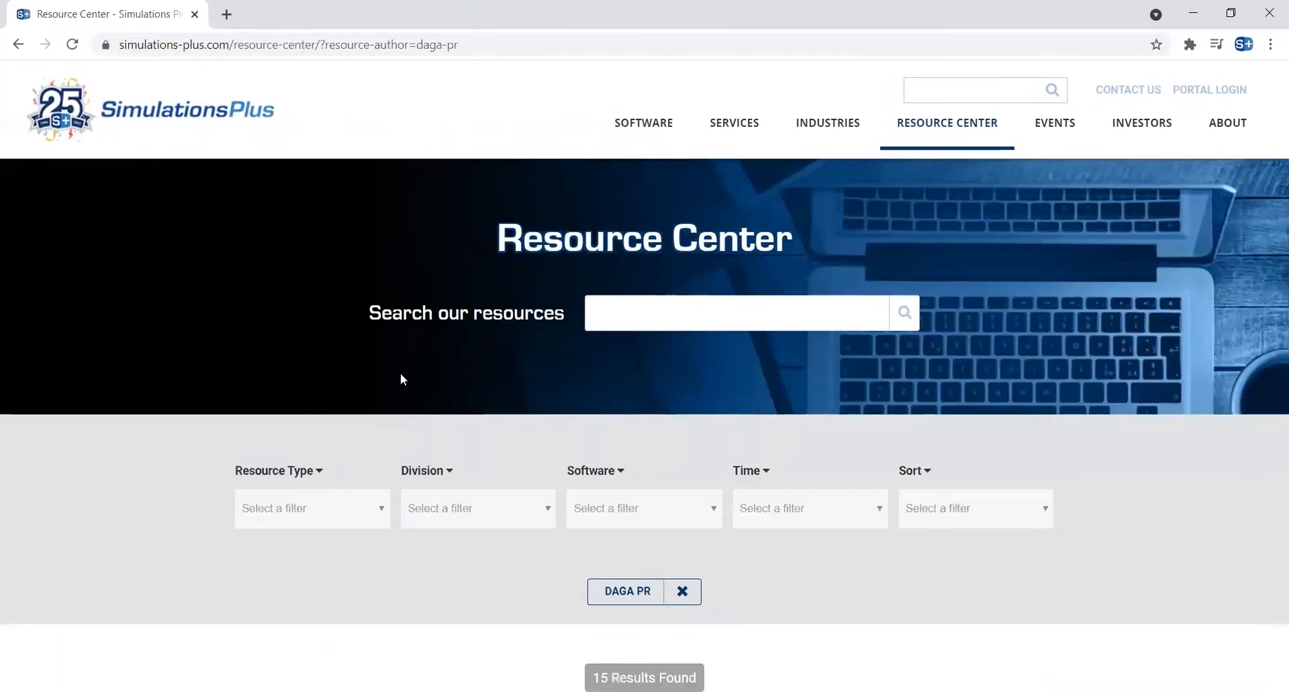
scroll("down", 3)
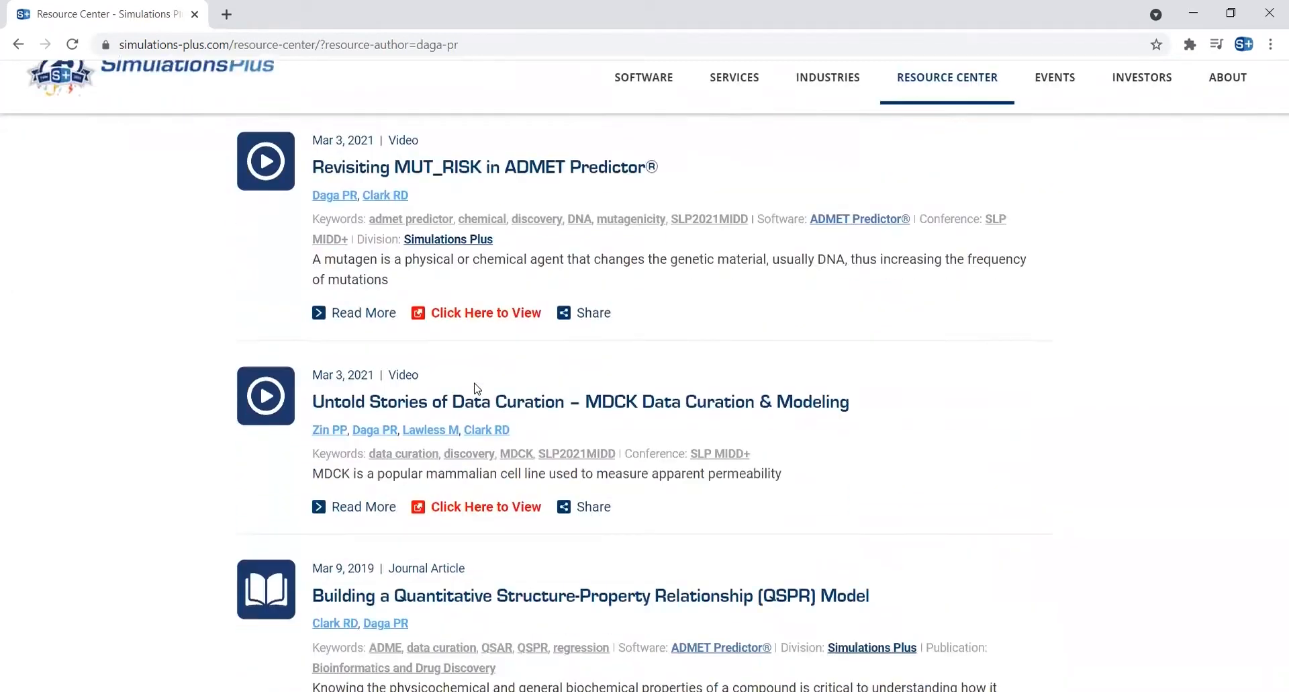
scroll("down", 3)
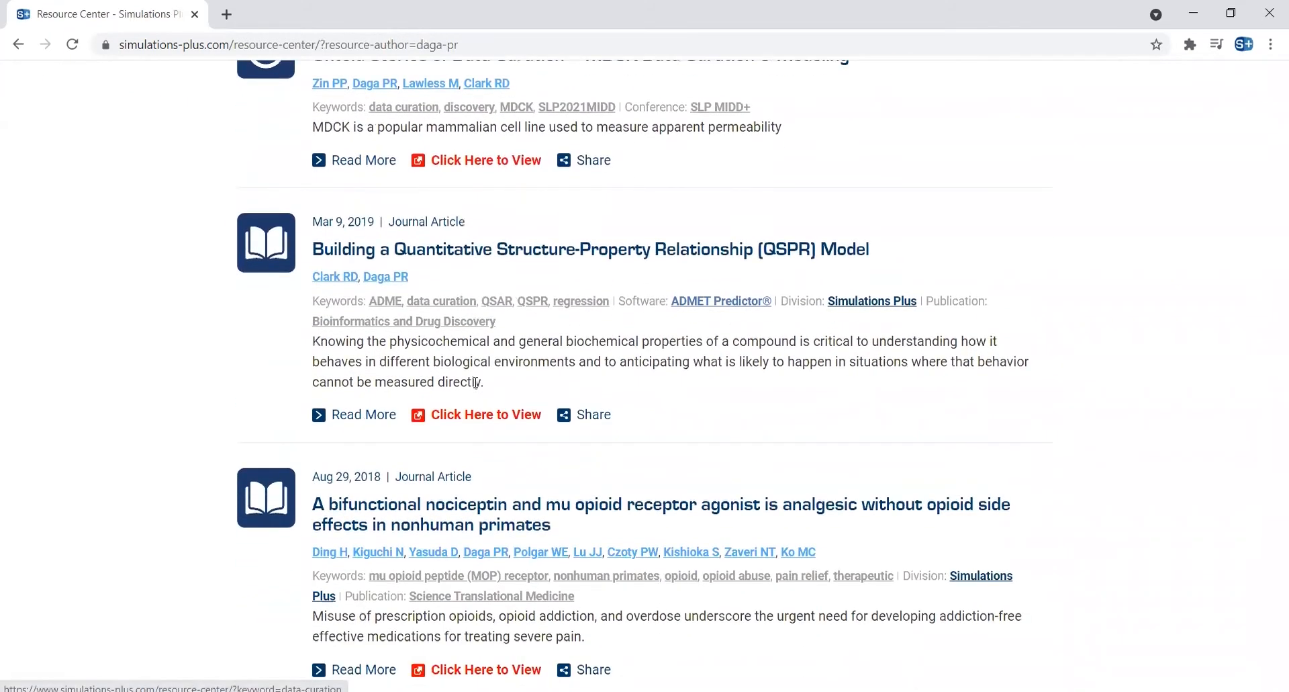
mouse_move(671, 410)
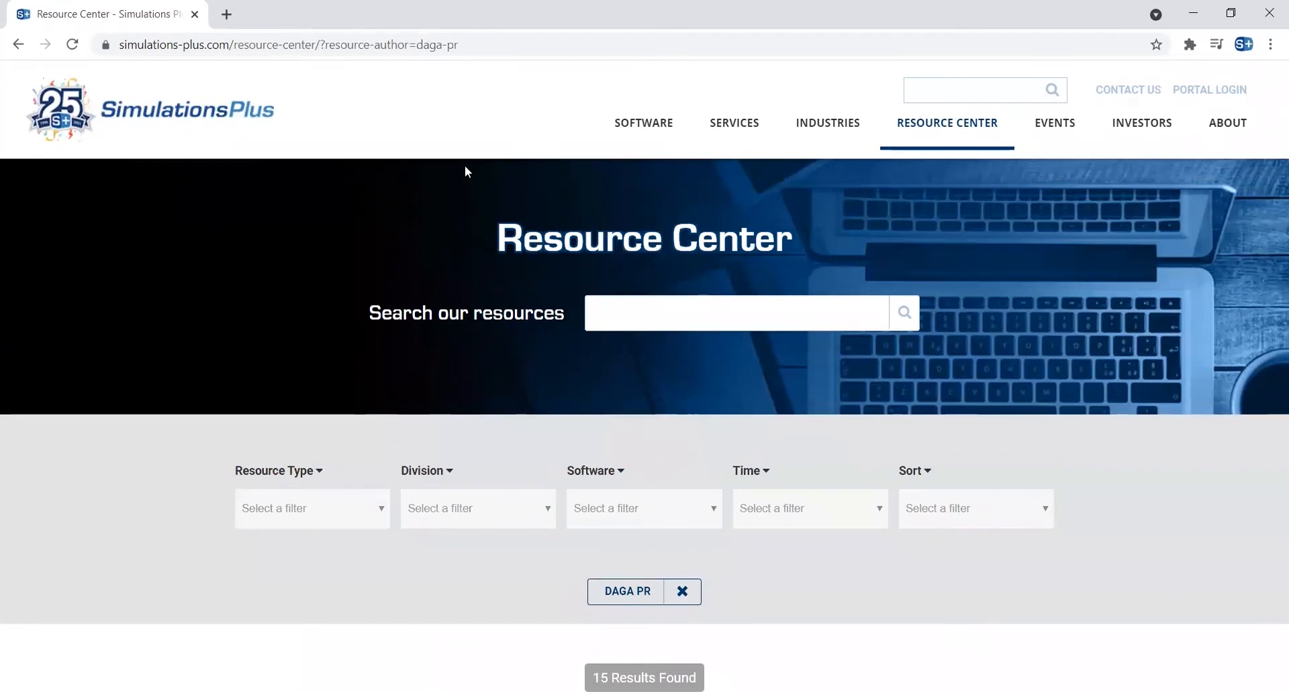
mouse_move(594, 254)
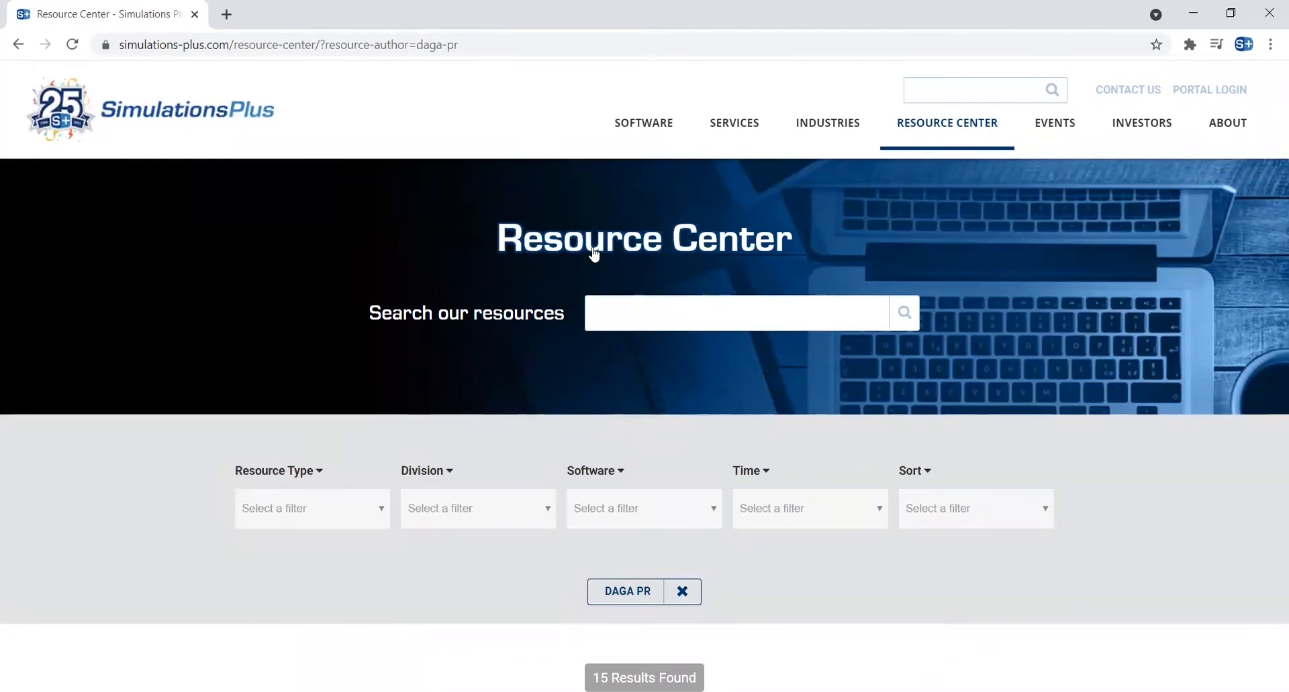
Clear the Daga PR author filter and search for 'Pankaj' from recent terms, browsing the 17 results down to 2020–2021 entries.
left_click(682, 591)
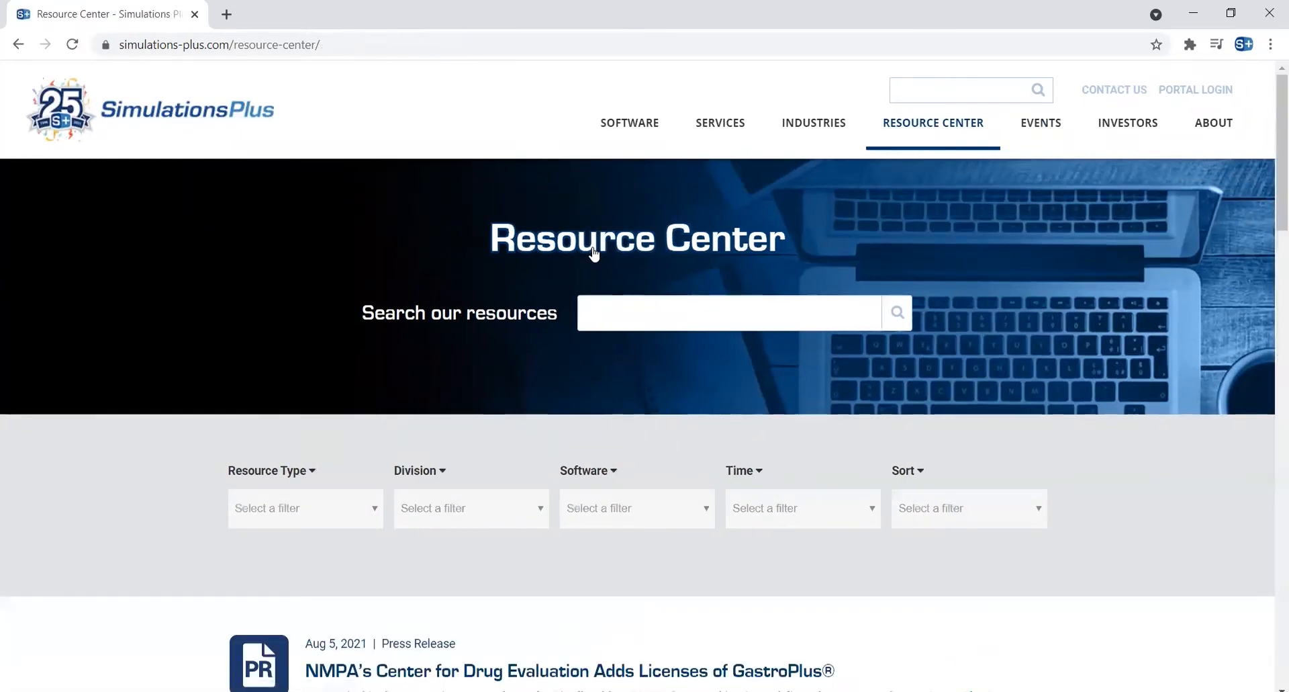
scroll("down", 3)
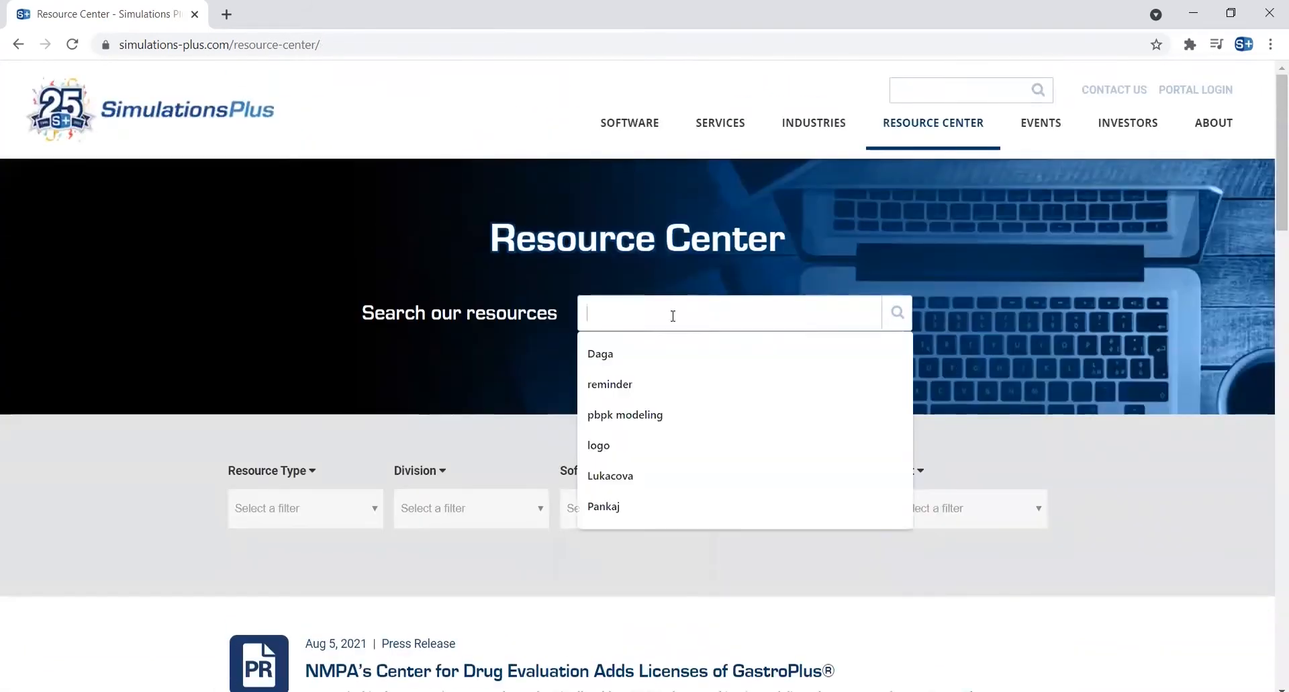
left_click(603, 506)
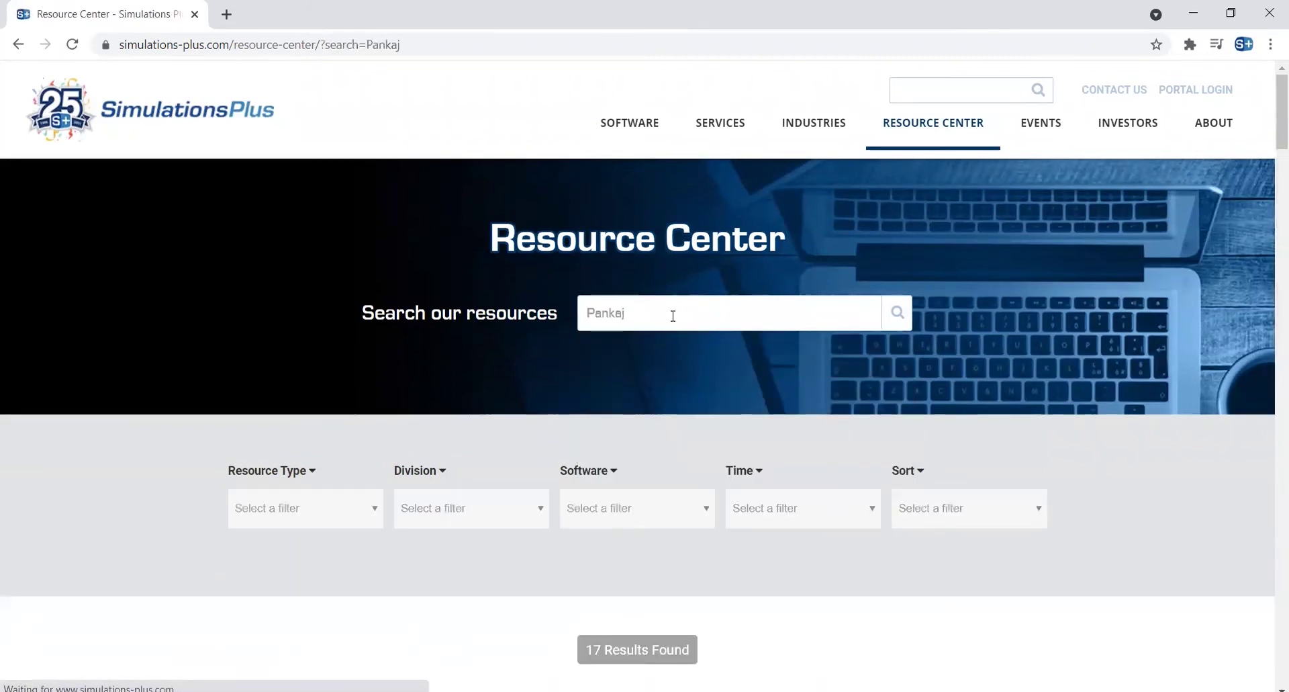
scroll("down", 3)
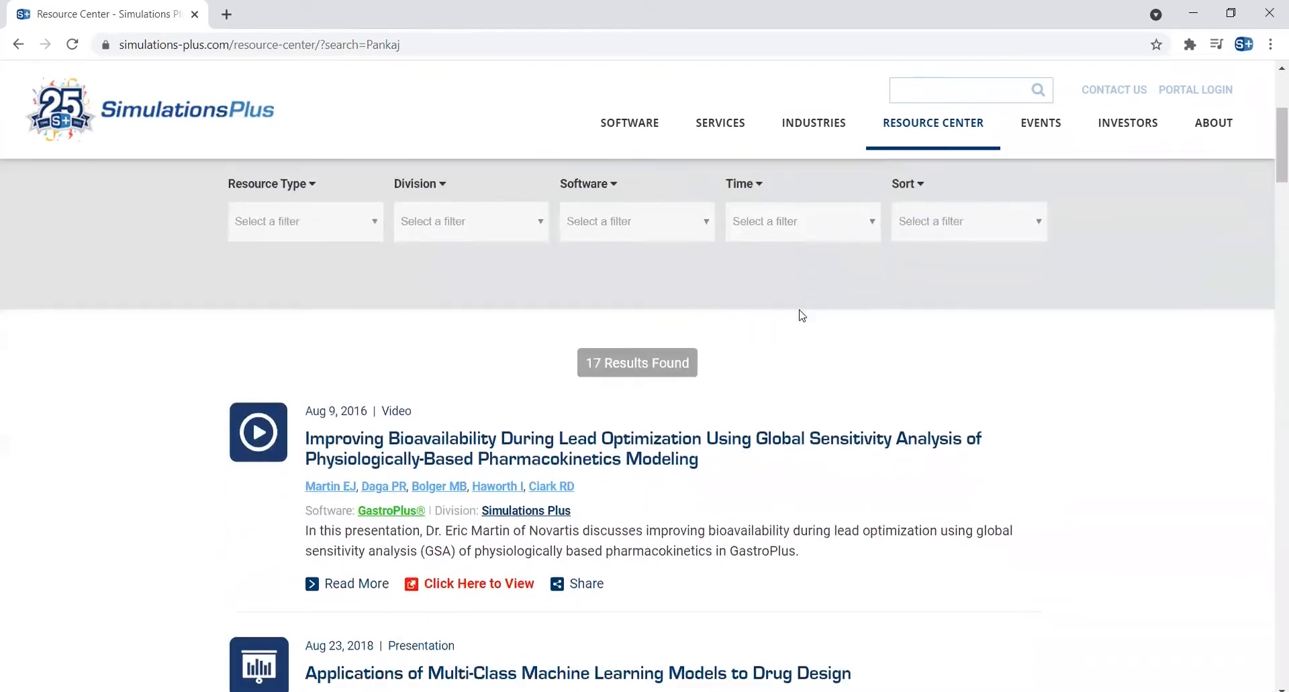
scroll("down", 3)
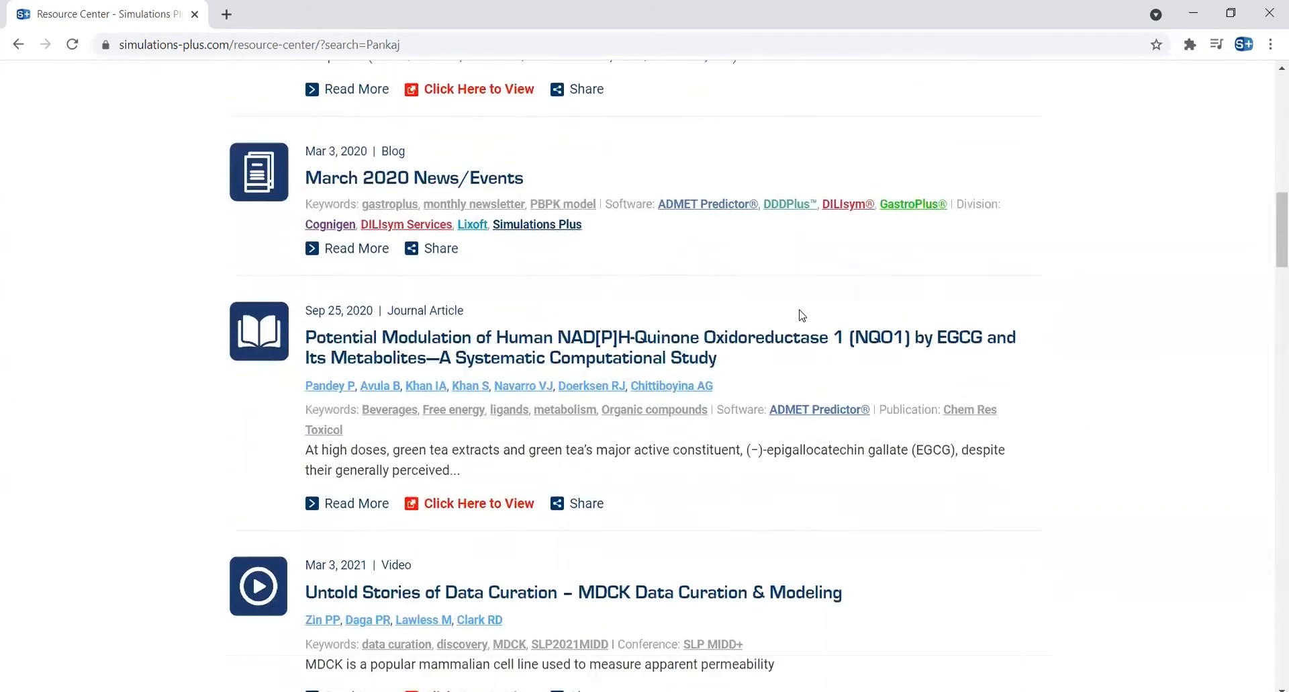